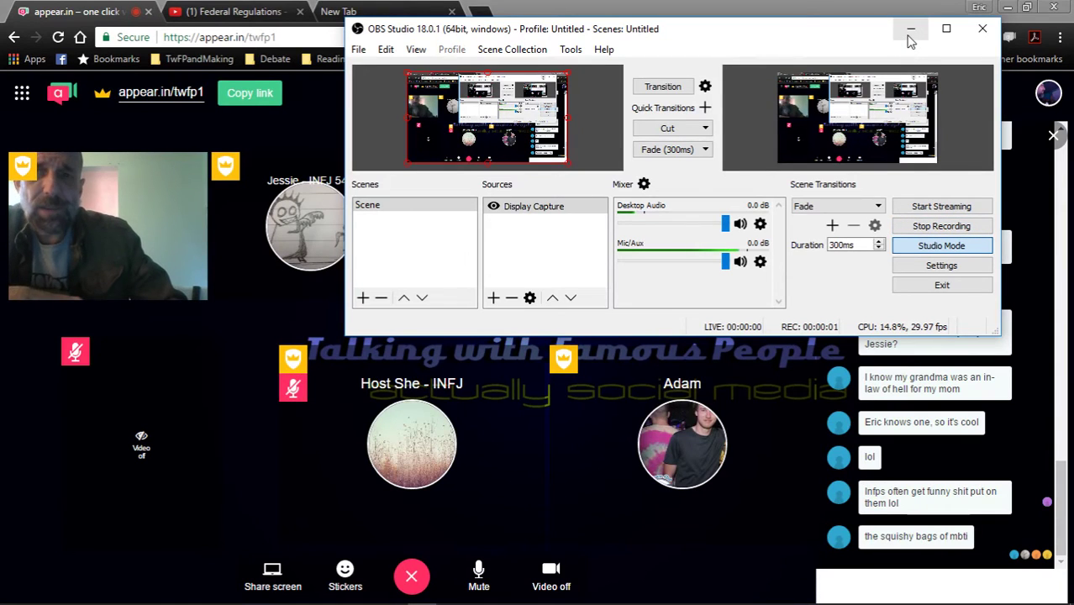
- Minimize the OBS Studio window so the appear.in room and its chat are fully visible
click(907, 27)
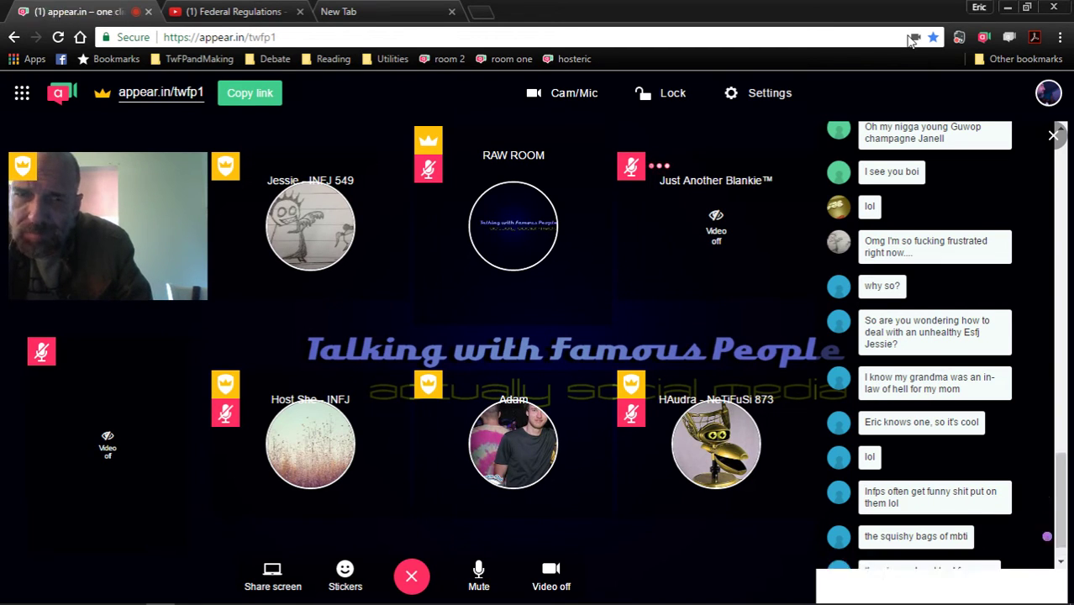
- Follow the incoming chat messages, then restore the OBS Studio window from the taskbar
scroll(down, 3)
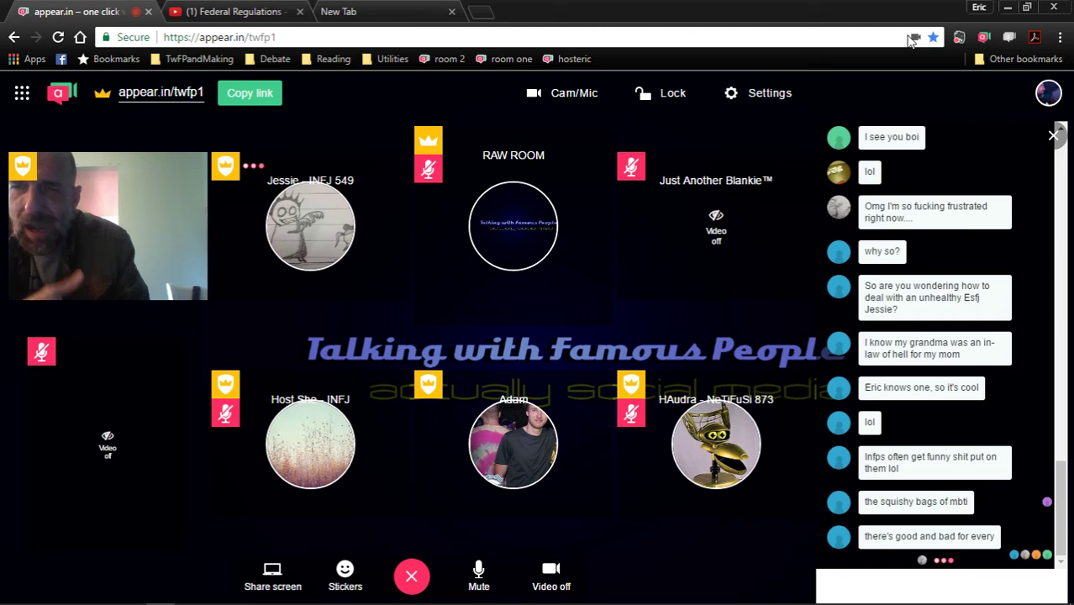
scroll(down, 3)
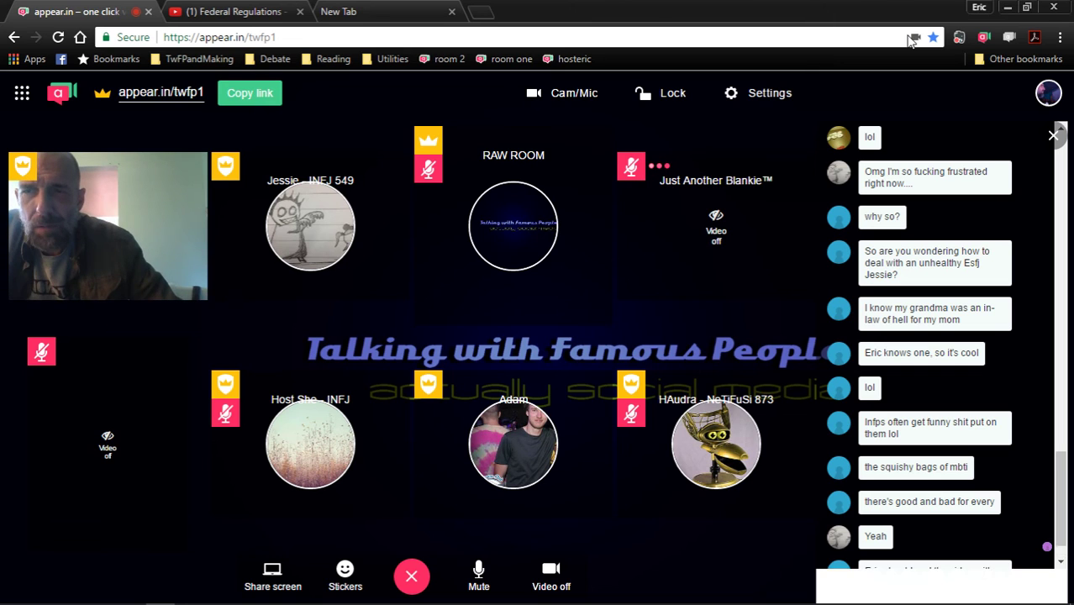
scroll(down, 3)
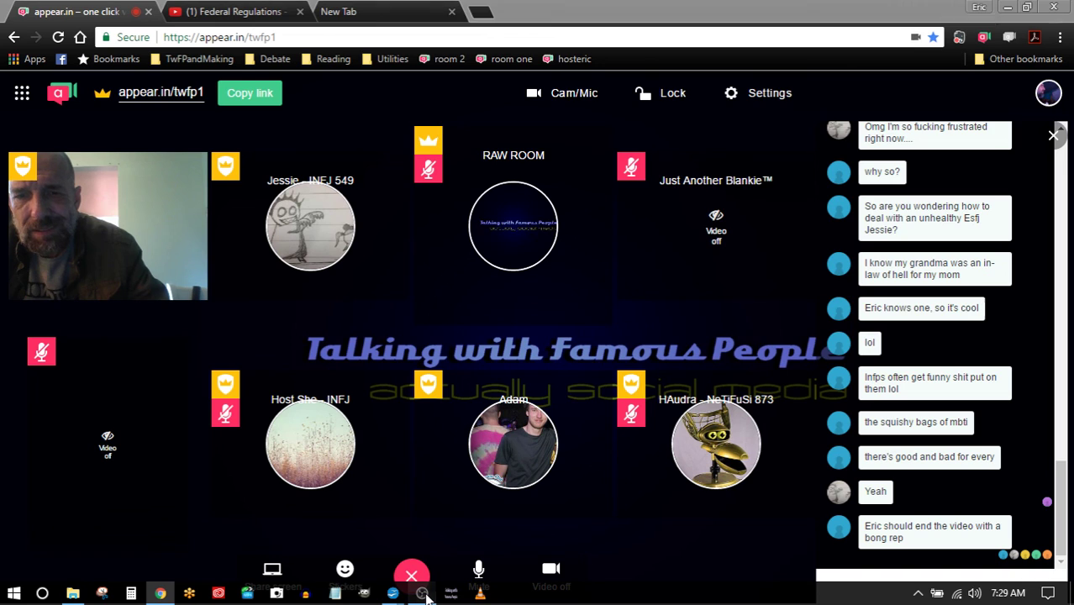
click(424, 595)
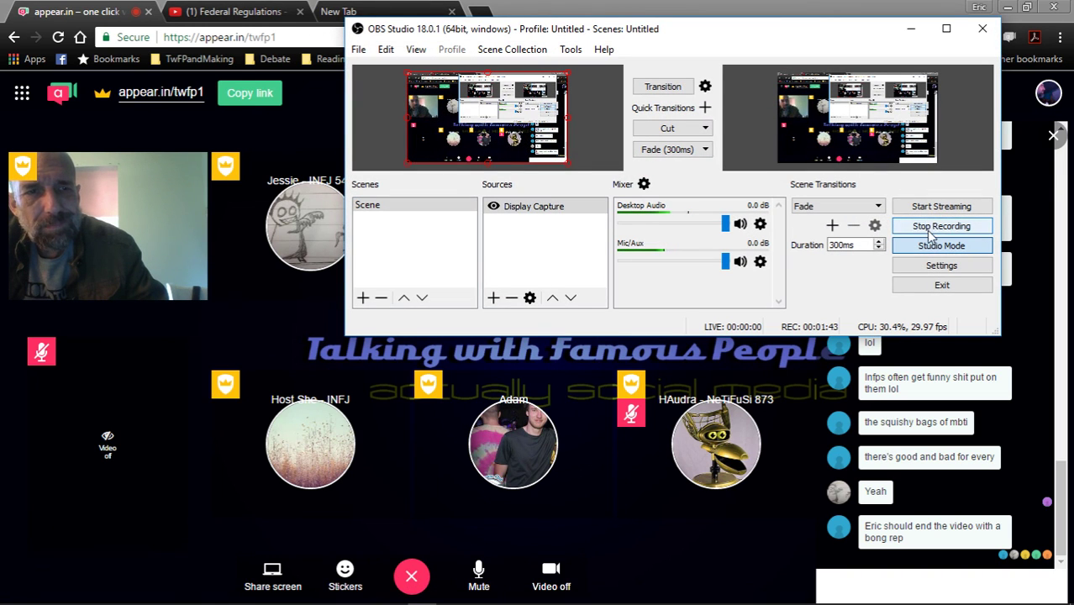